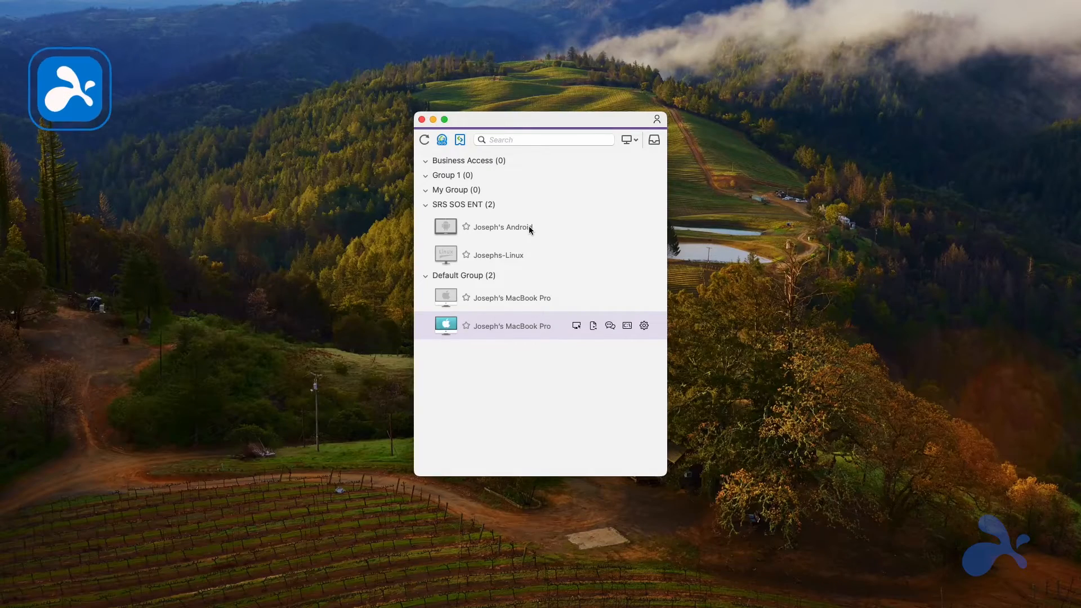
click(576, 326)
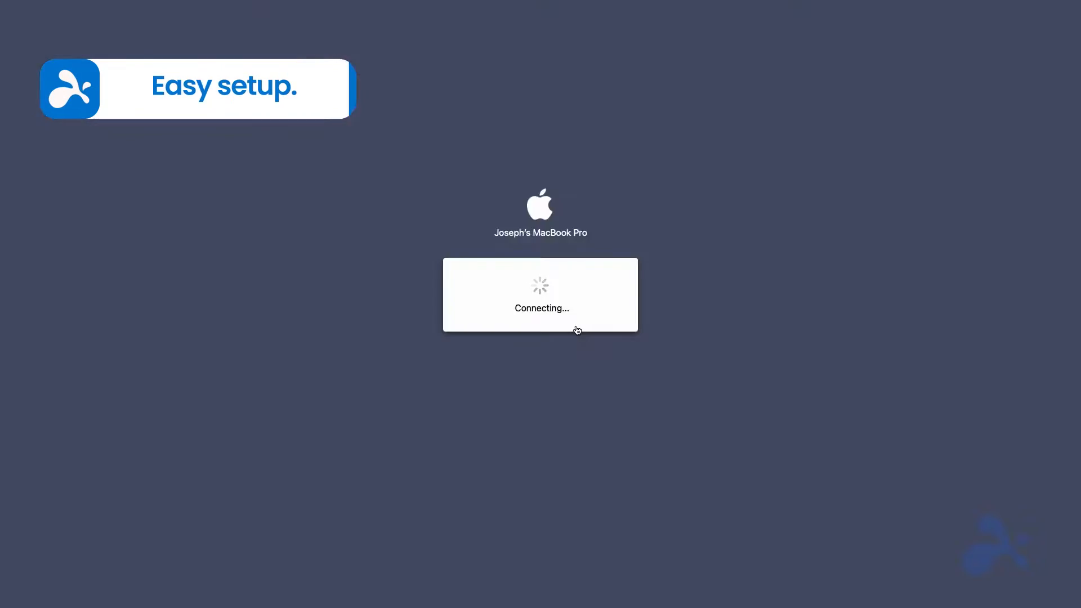